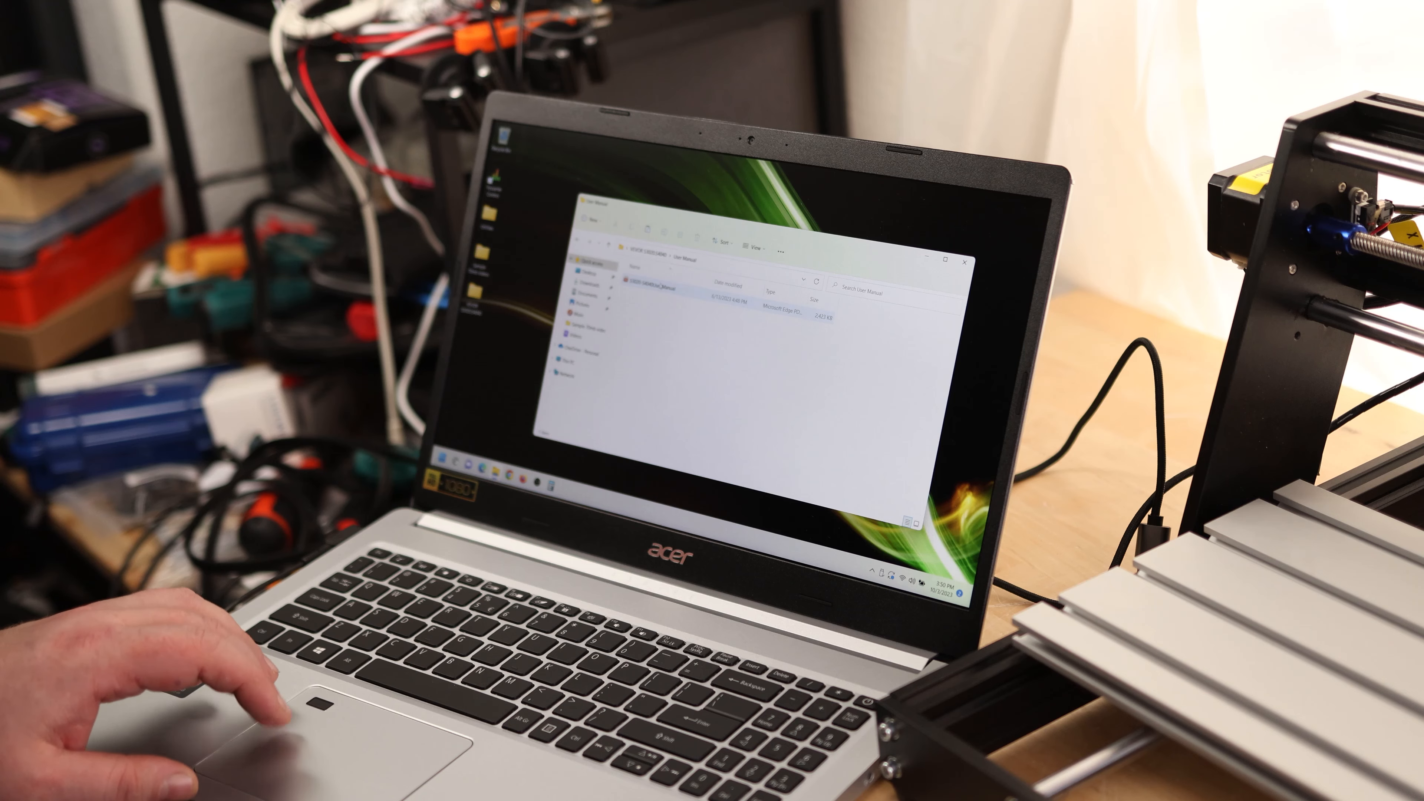
Return to the VEVOR S3020.S4040 drive root and enter its Software folder
{"action": "double_click", "coordinate": [636, 299]}
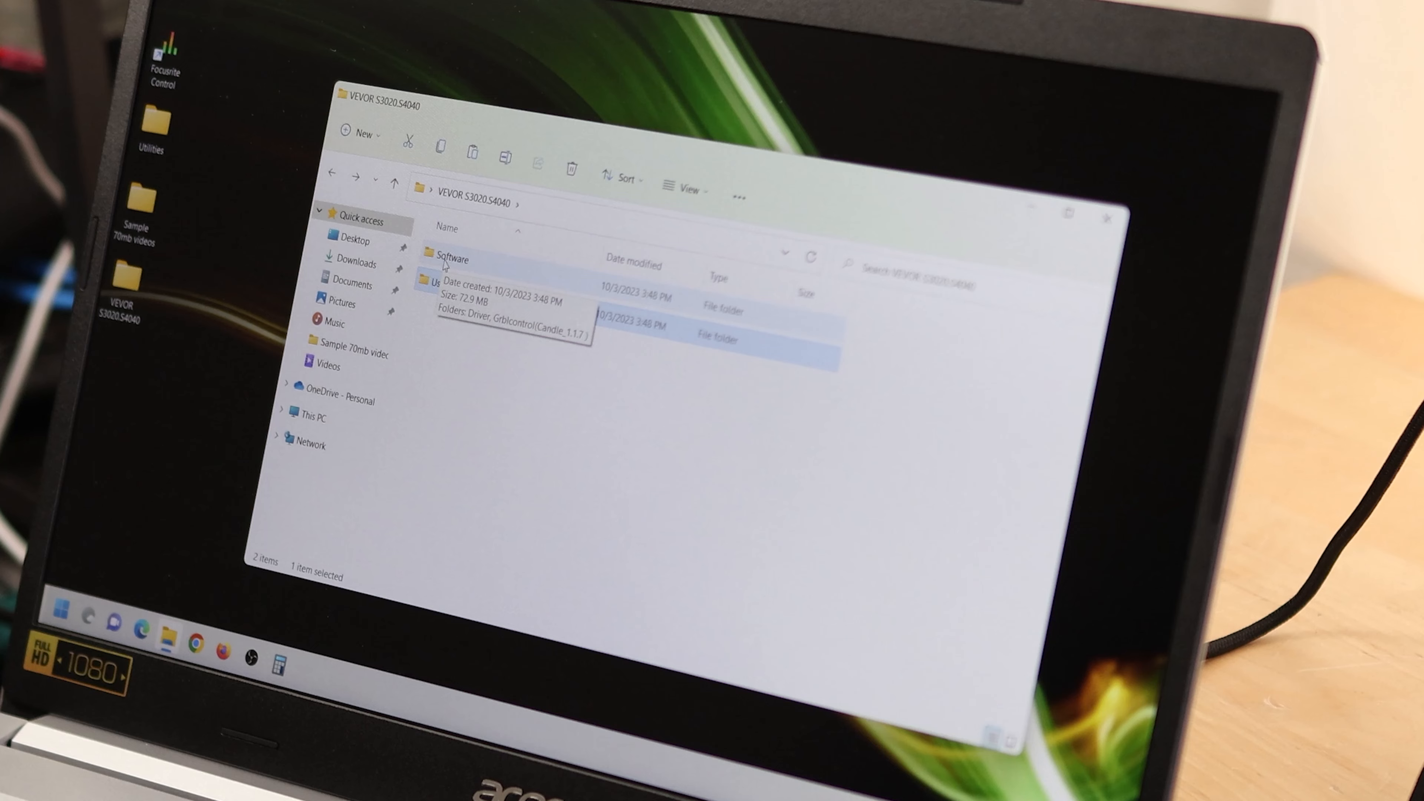
{"action": "double_click", "coordinate": [454, 259]}
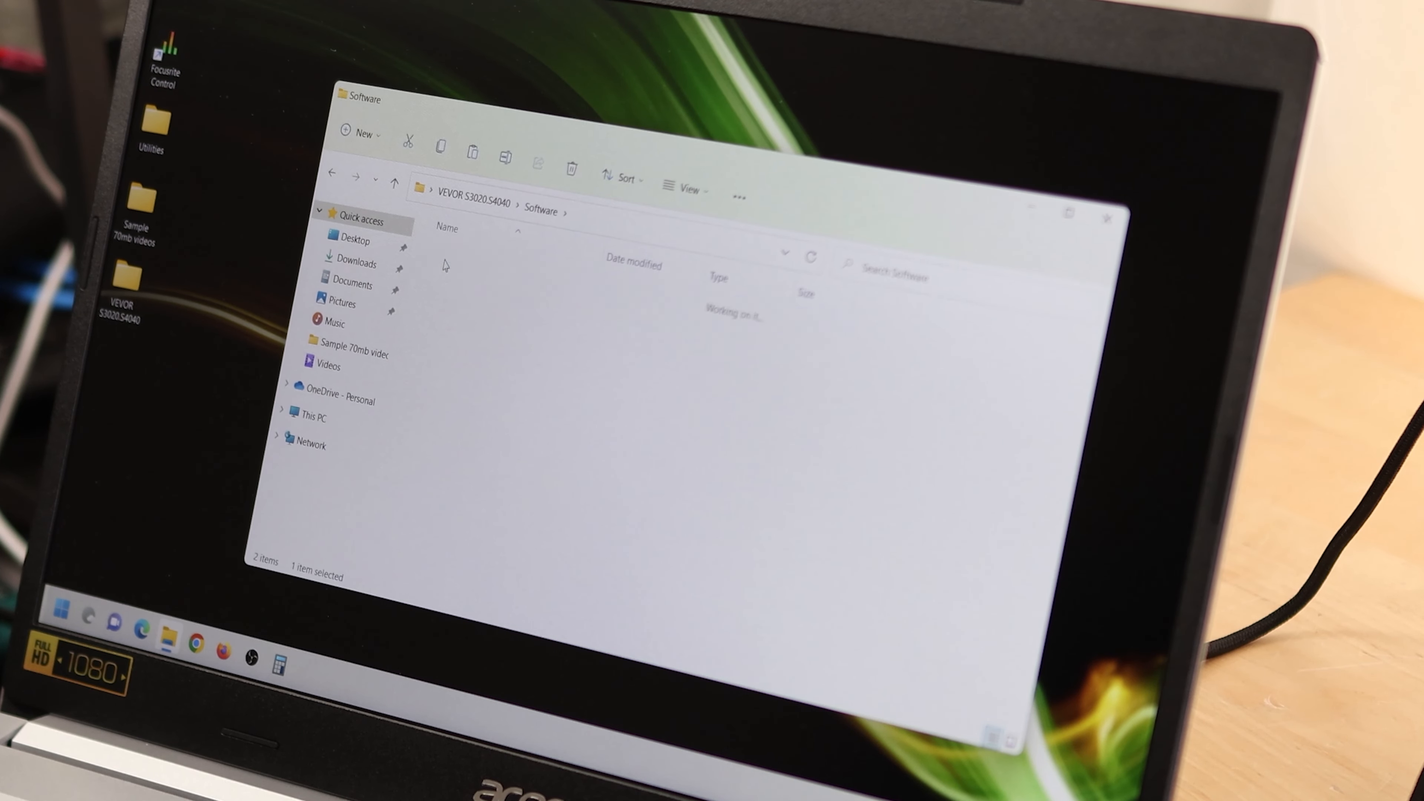